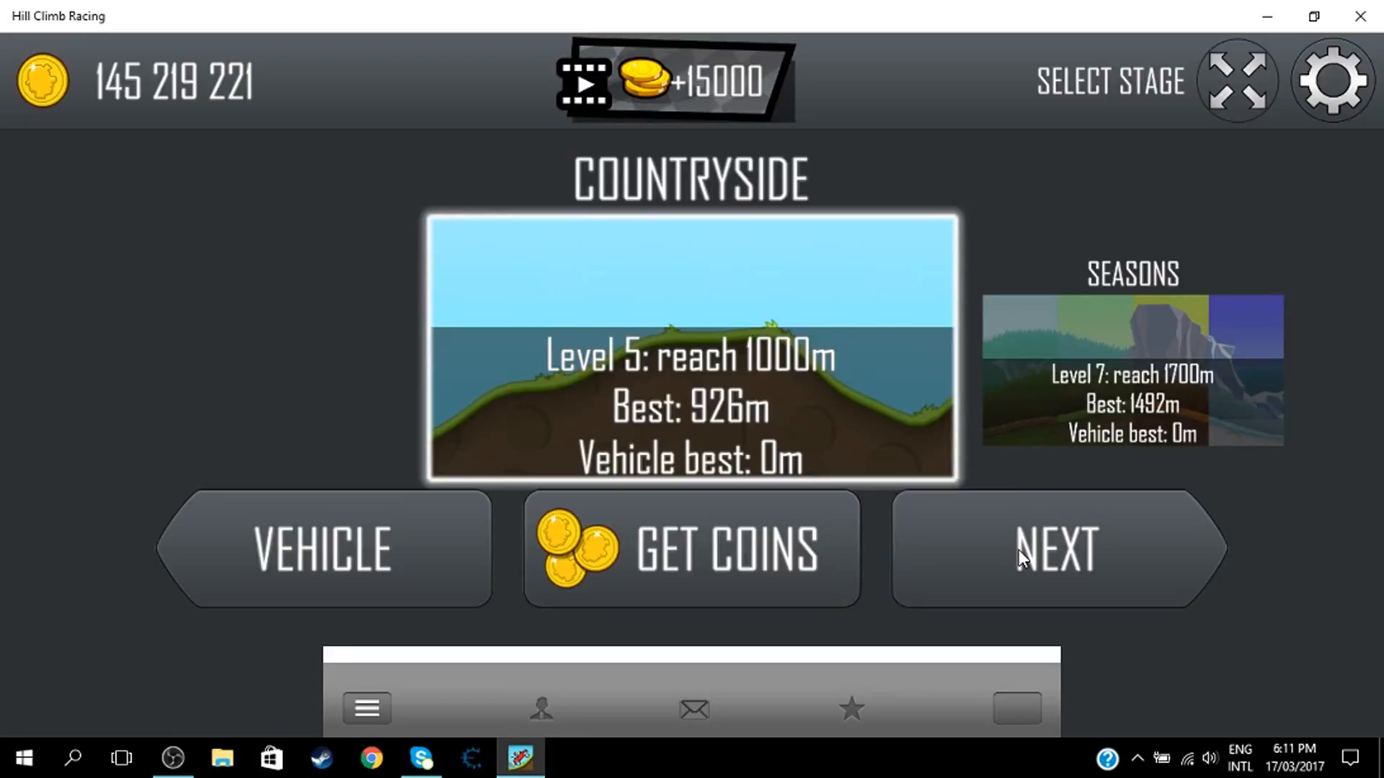
Switch from Hill Climb Racing to the browser's new tab page
{"action": "left_click", "coordinate": [369, 758]}
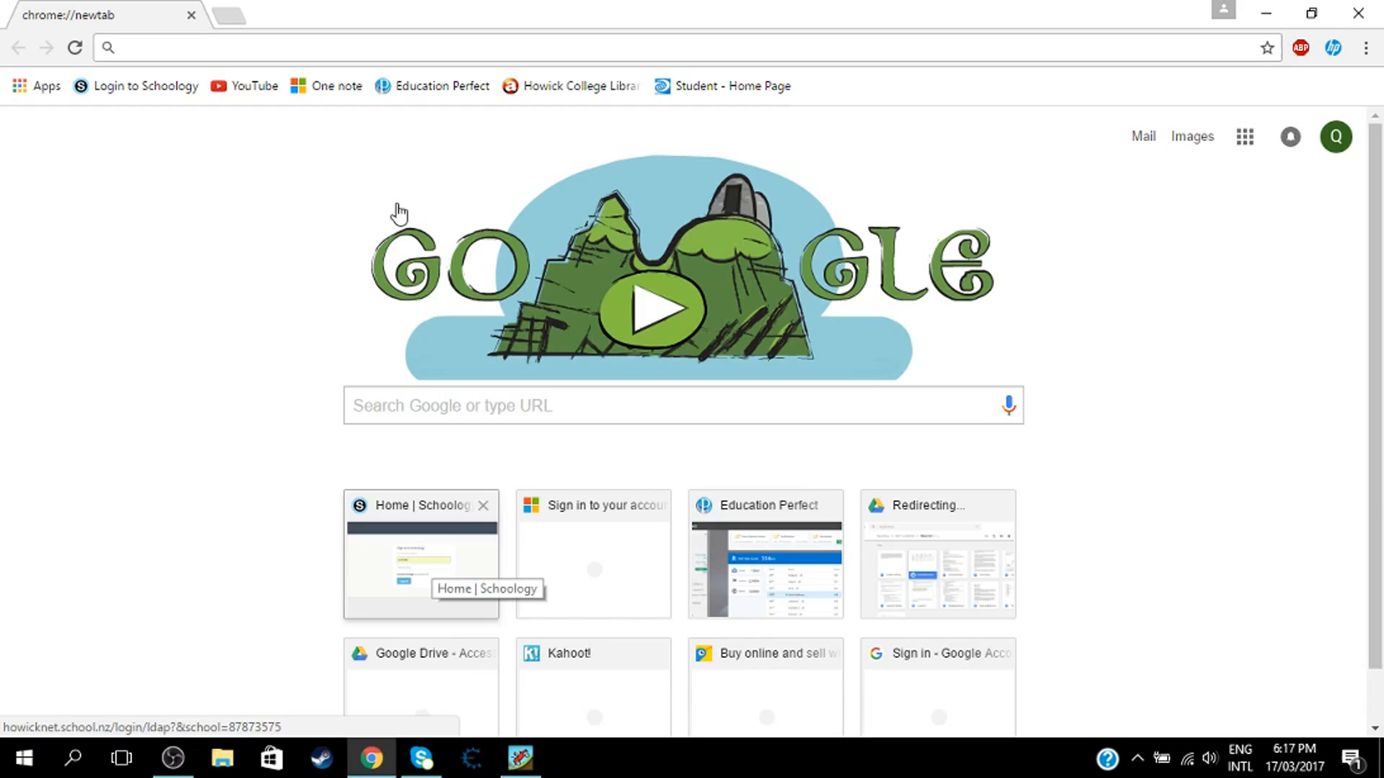
Search 'cheat engine' from the address bar to reach cheatengine.org and Cheat Engine 6.6
{"action": "left_click", "coordinate": [242, 49]}
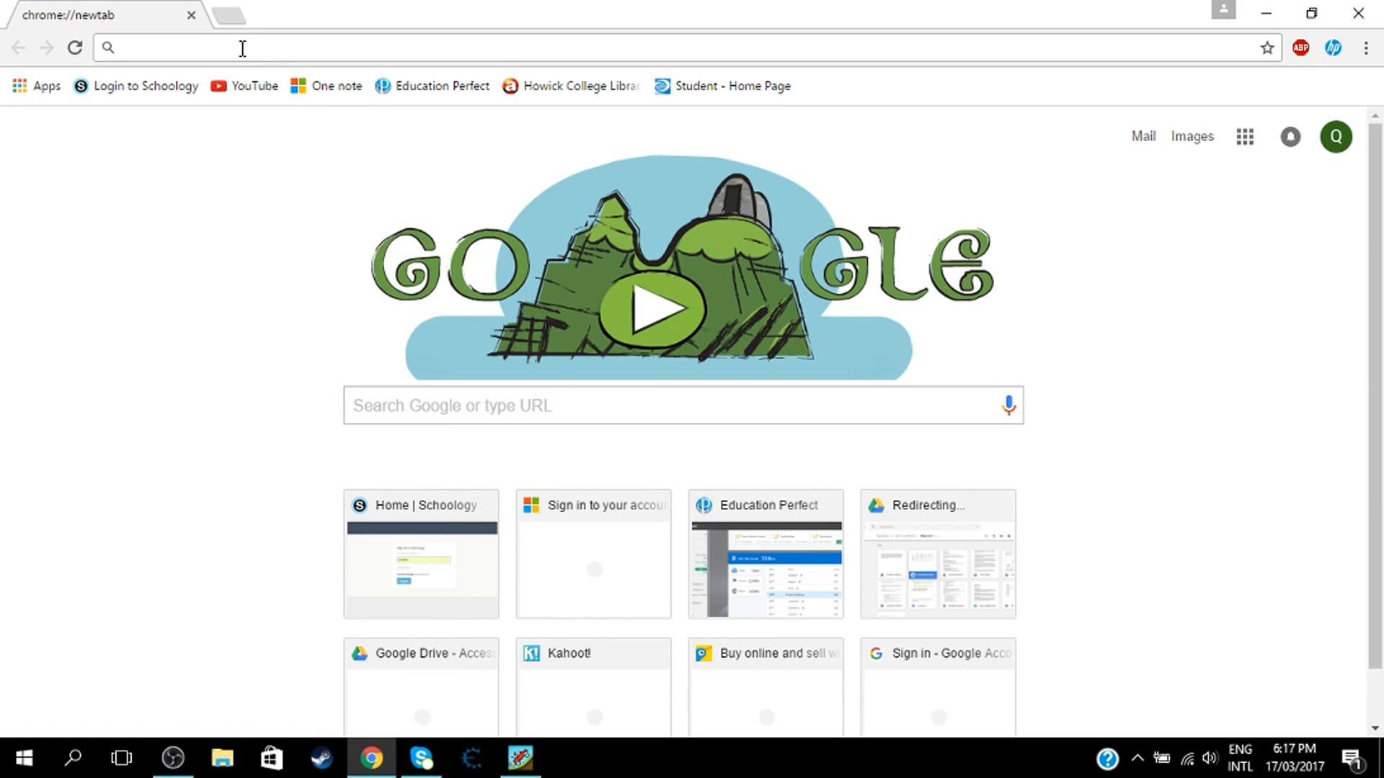
{"action": "type", "text": "cheat engine"}
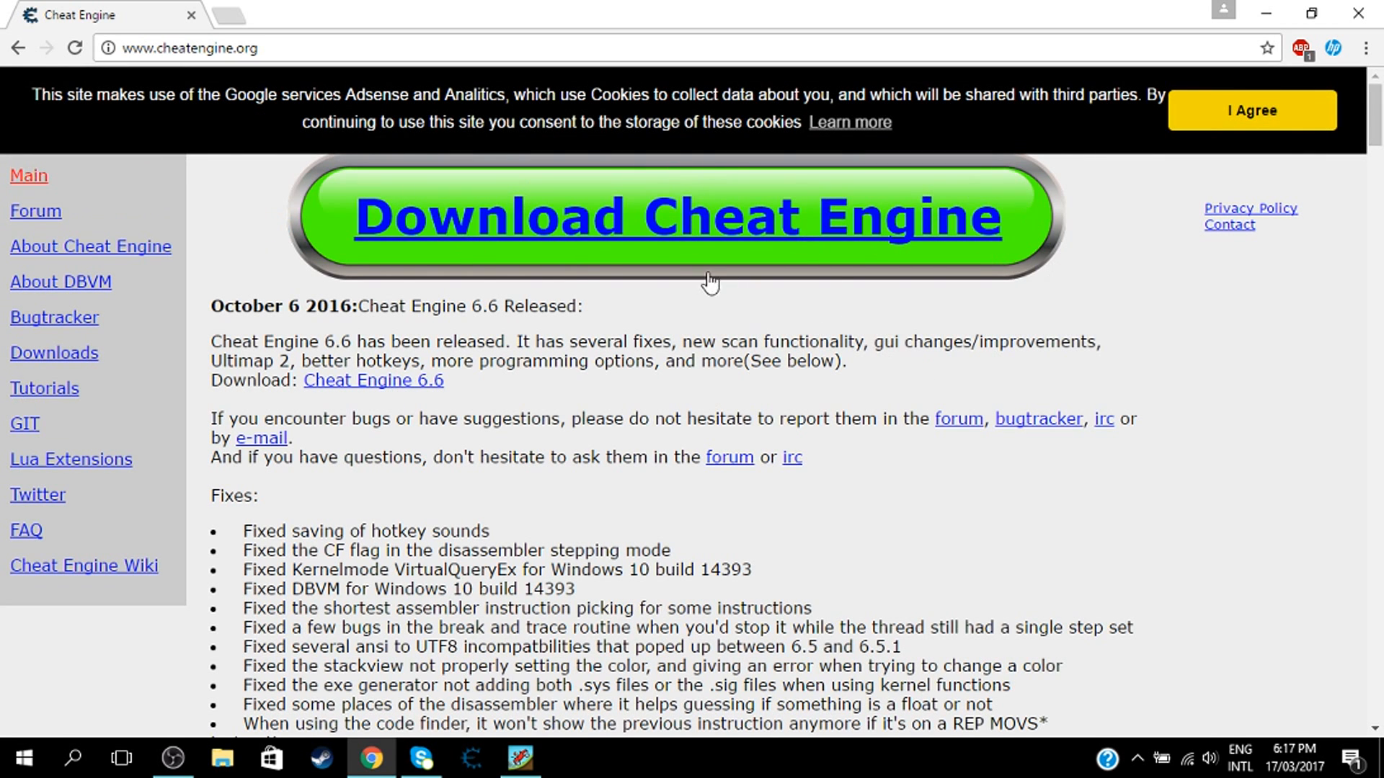
{"action": "mouse_move", "coordinate": [643, 219]}
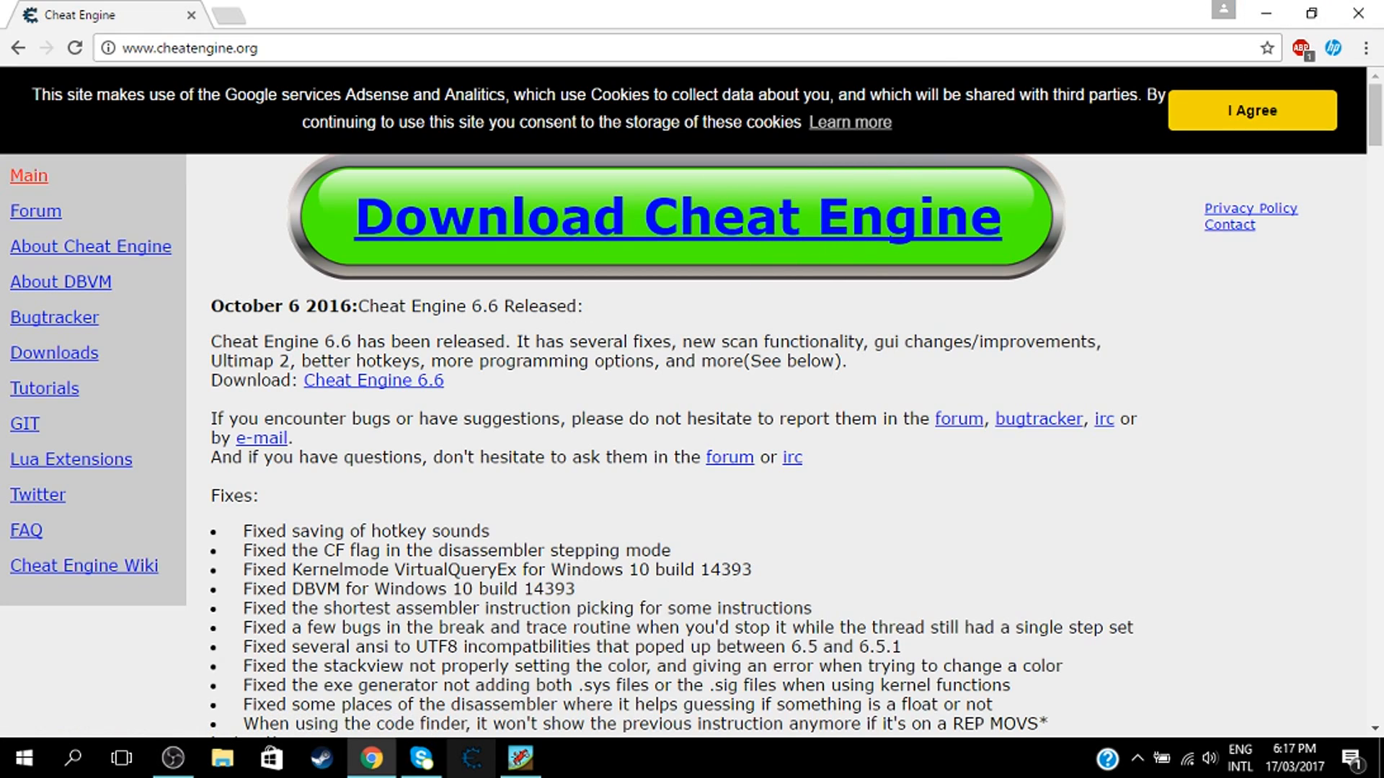
{"action": "mouse_move", "coordinate": [1355, 11]}
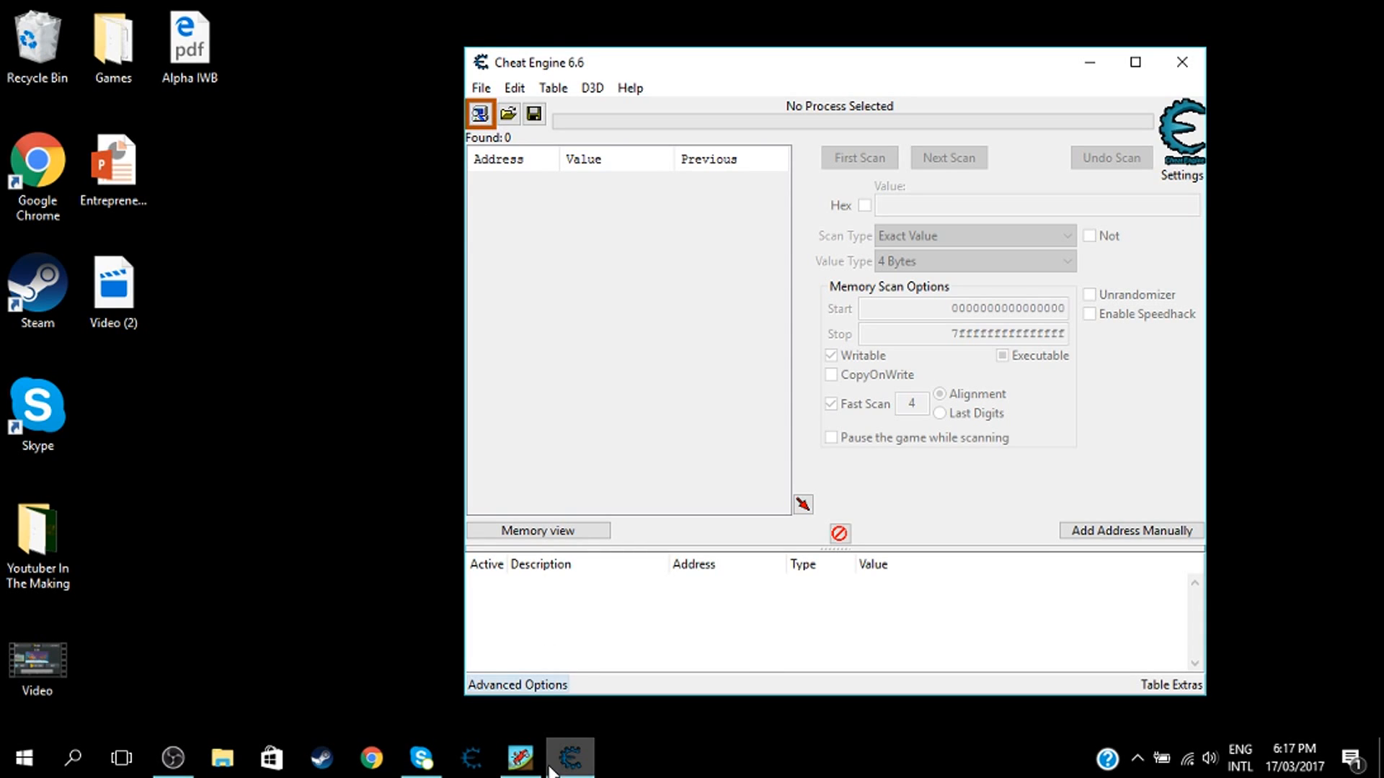
Attach Cheat Engine to the HillClimbRacing.exe process
{"action": "left_click", "coordinate": [536, 756]}
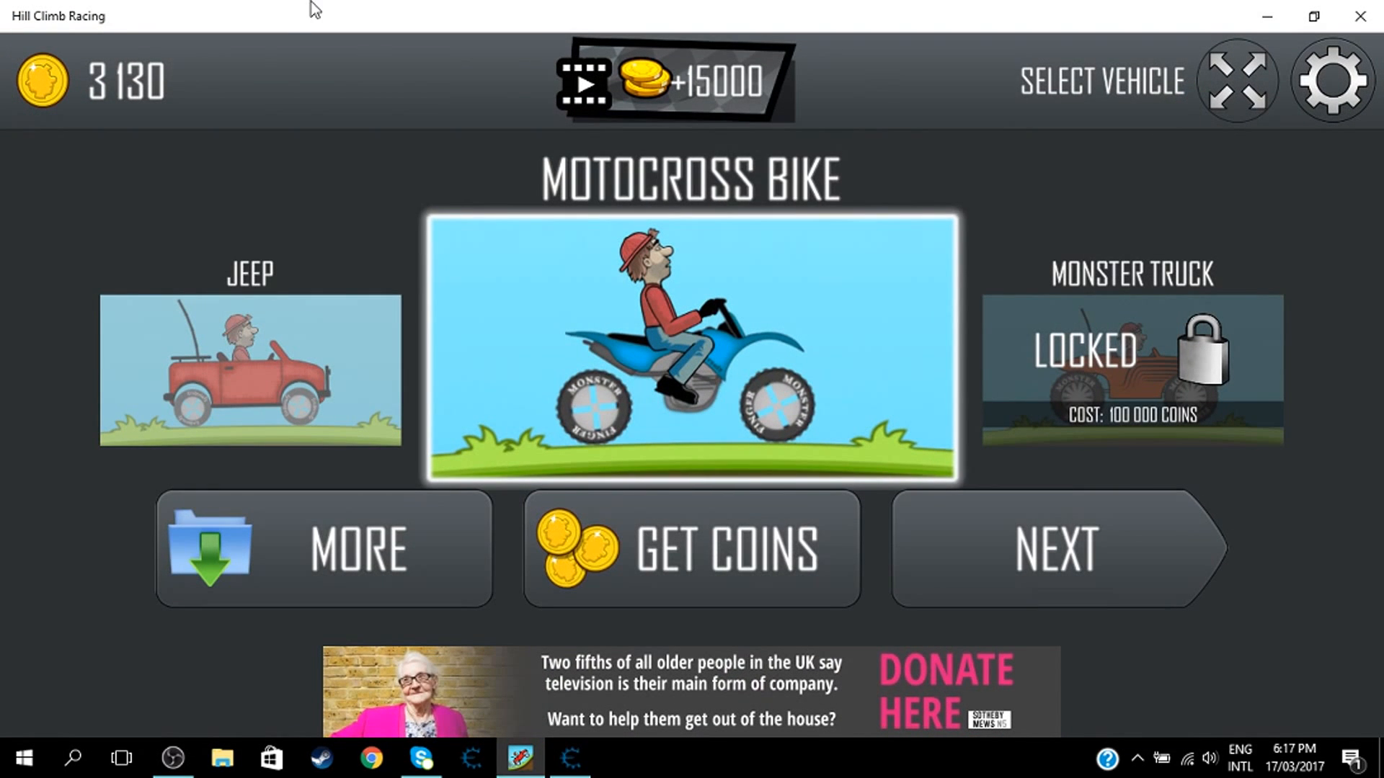
{"action": "mouse_move", "coordinate": [316, 75]}
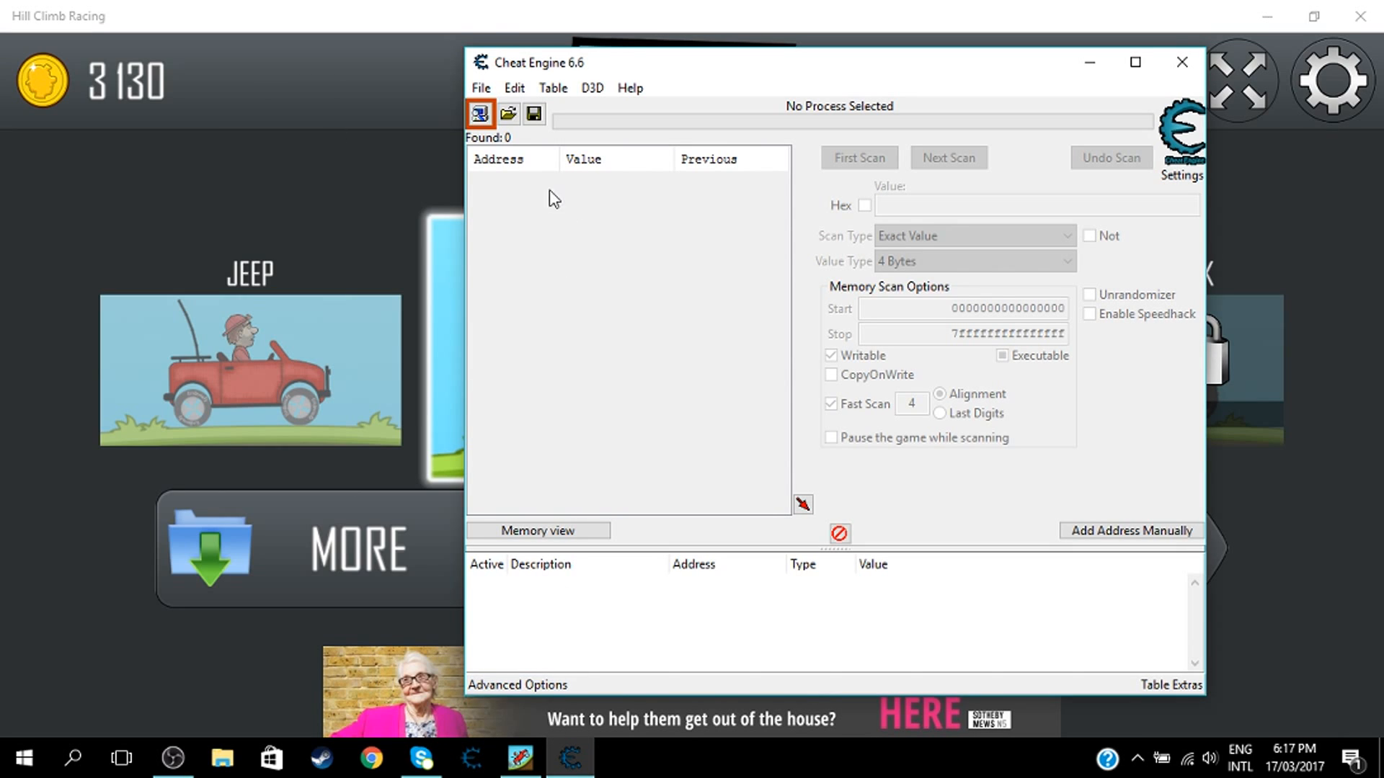
{"action": "mouse_move", "coordinate": [487, 127]}
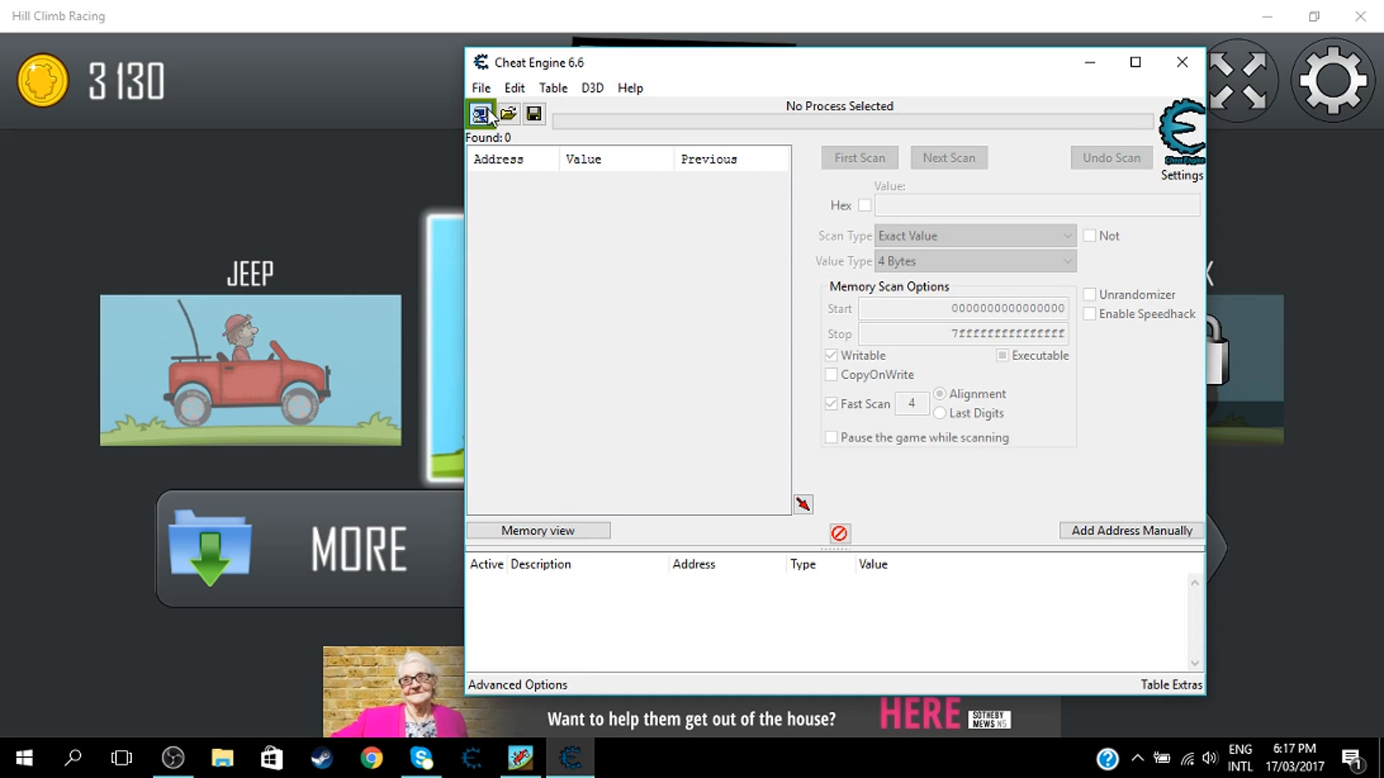
{"action": "left_click", "coordinate": [480, 114]}
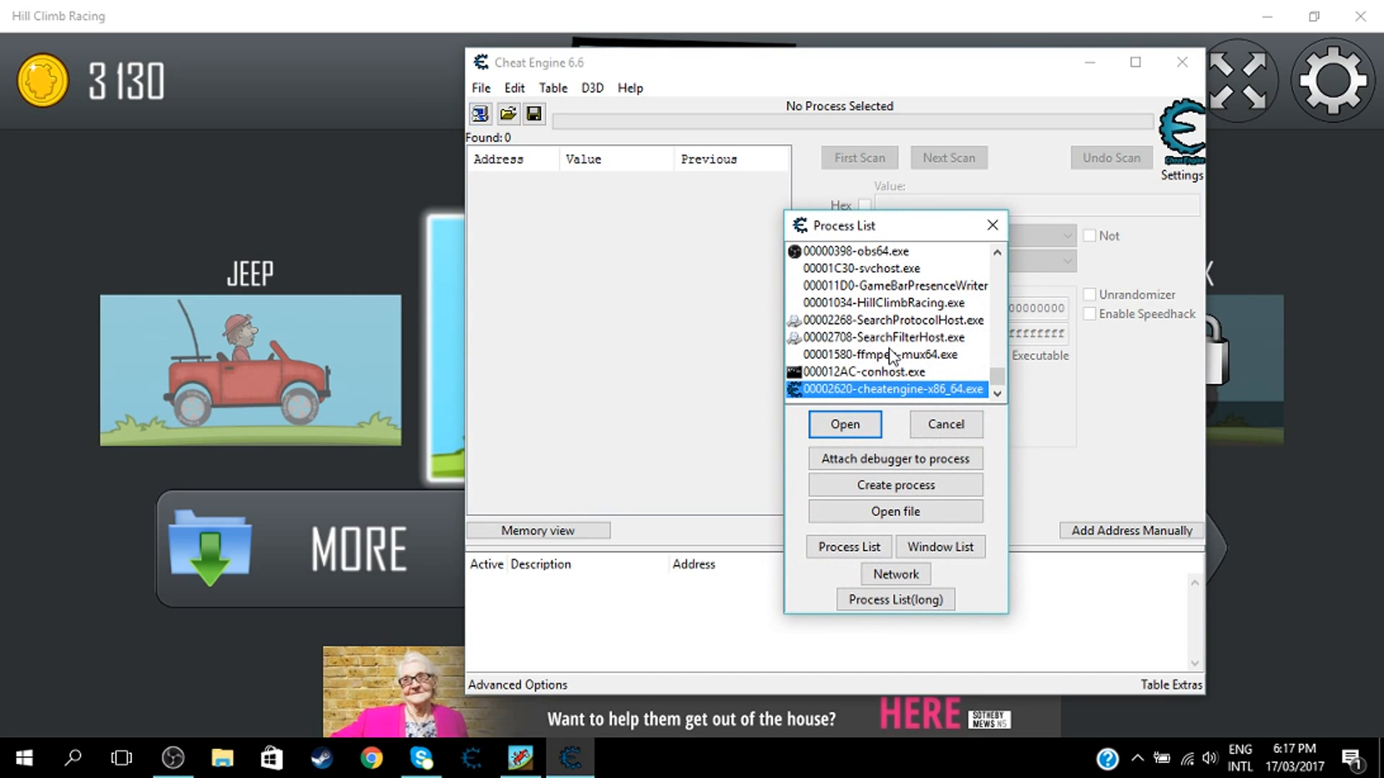
{"action": "left_click", "coordinate": [890, 303]}
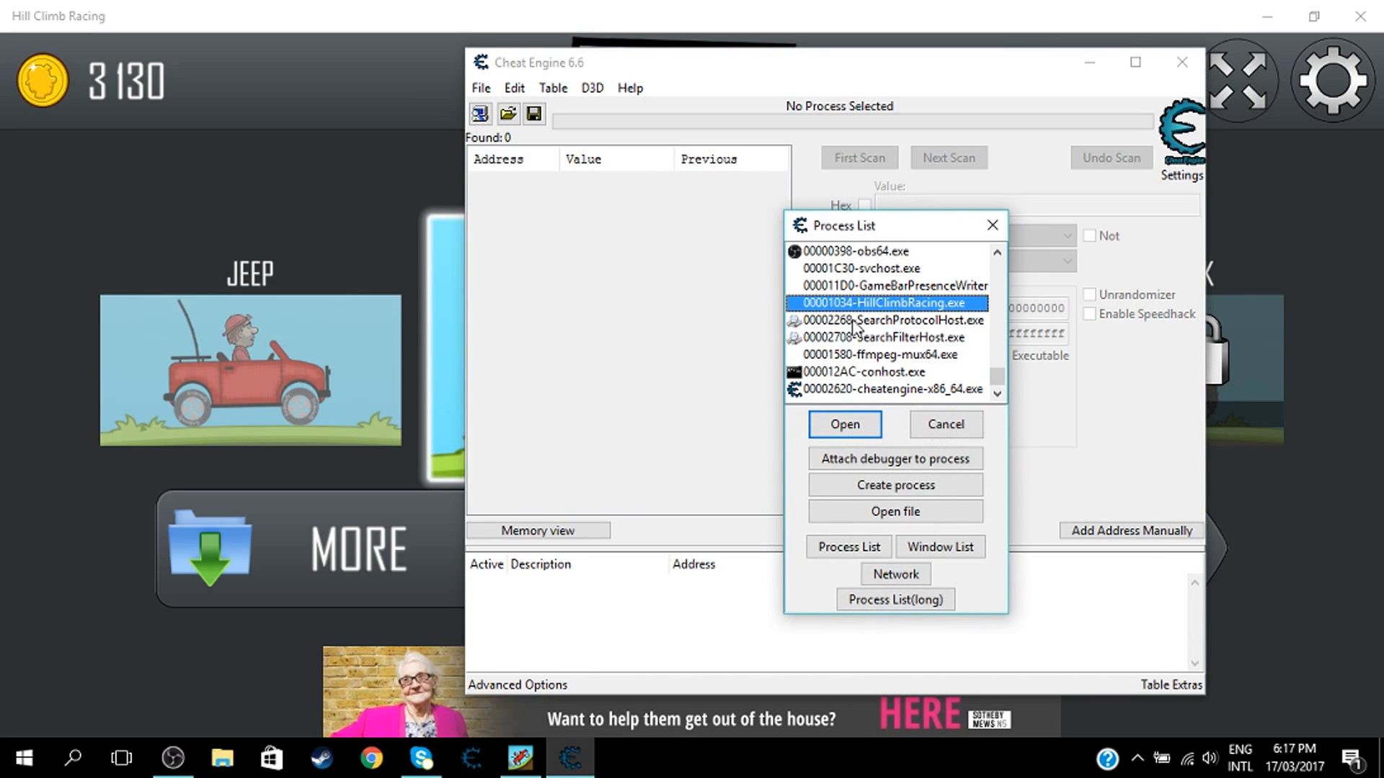
{"action": "left_click", "coordinate": [845, 424]}
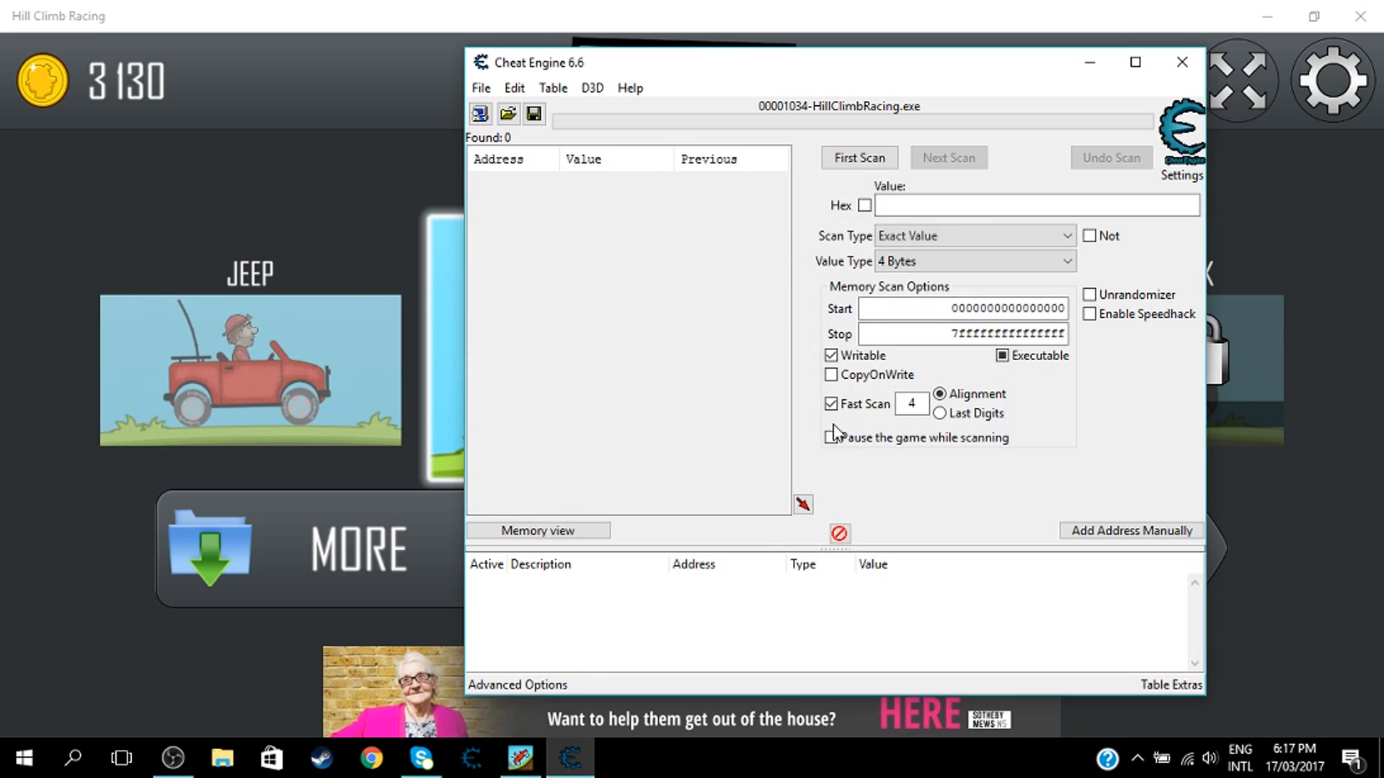
Run a First Scan for the coin value 3130, finding 10 addresses
{"action": "left_click", "coordinate": [1034, 205]}
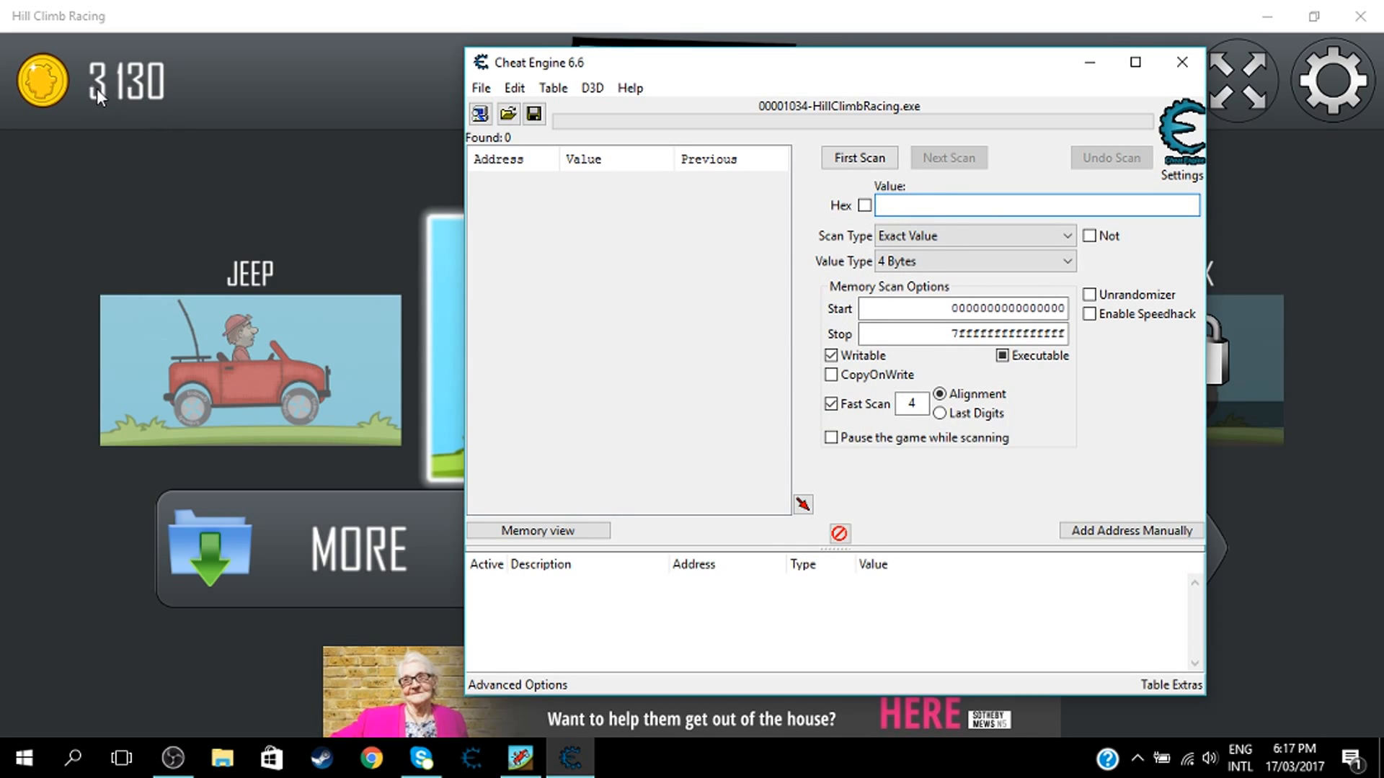
{"action": "type", "text": "3"}
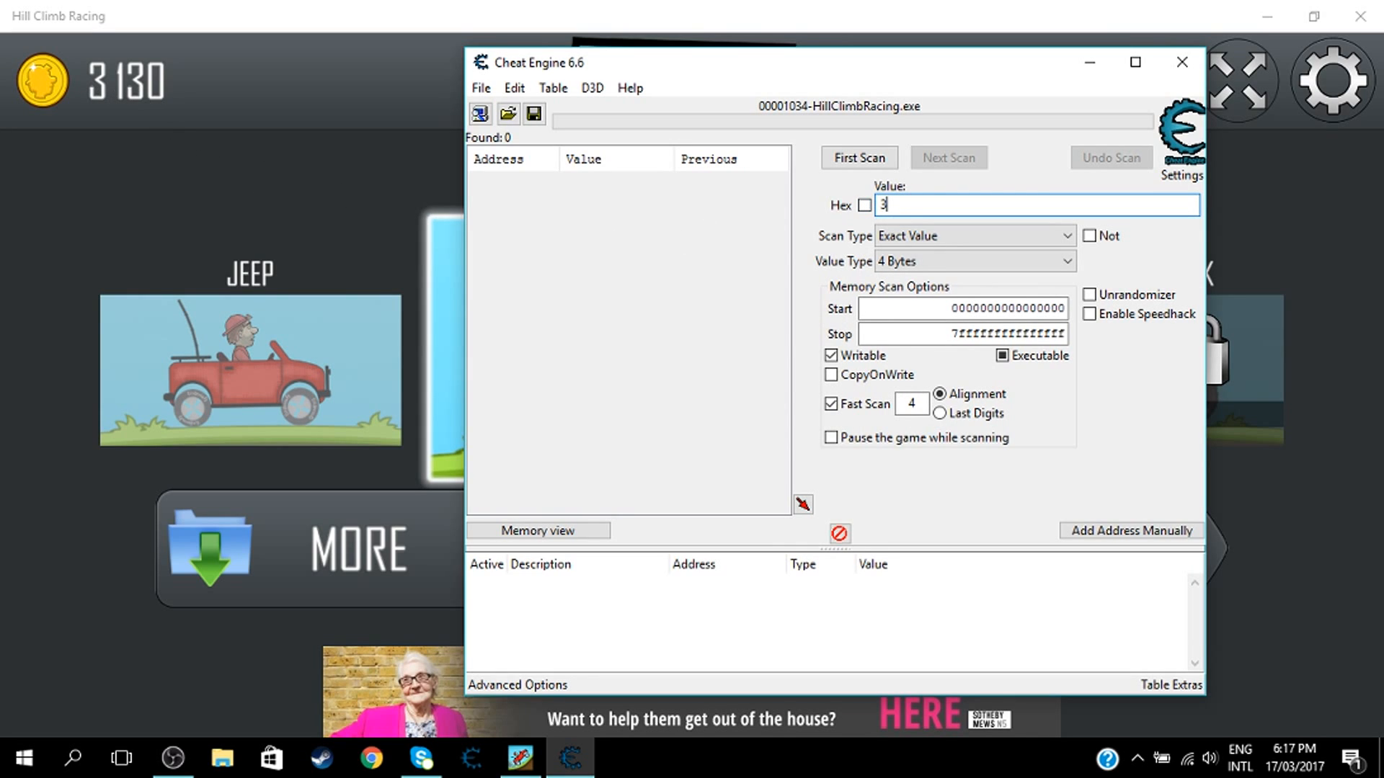
{"action": "type", "text": "130"}
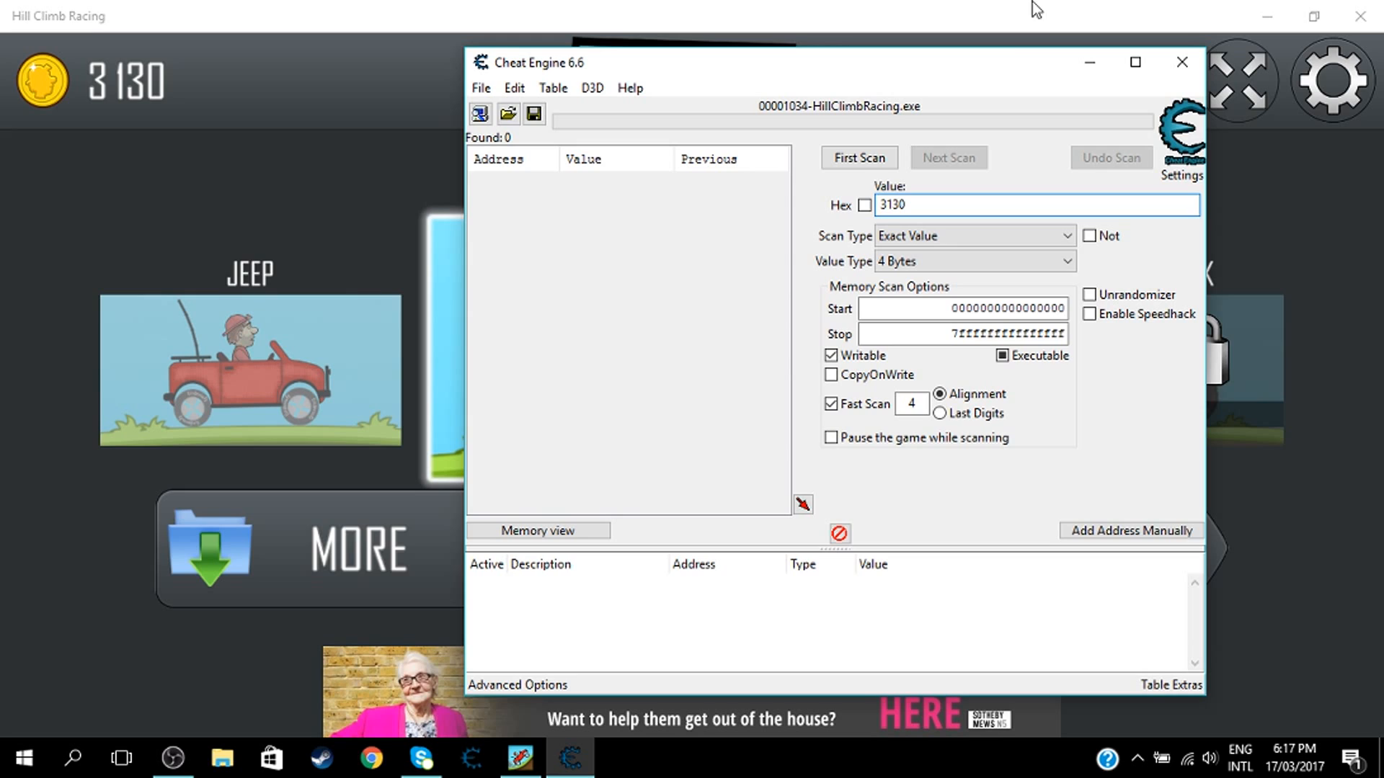
{"action": "left_click", "coordinate": [913, 204]}
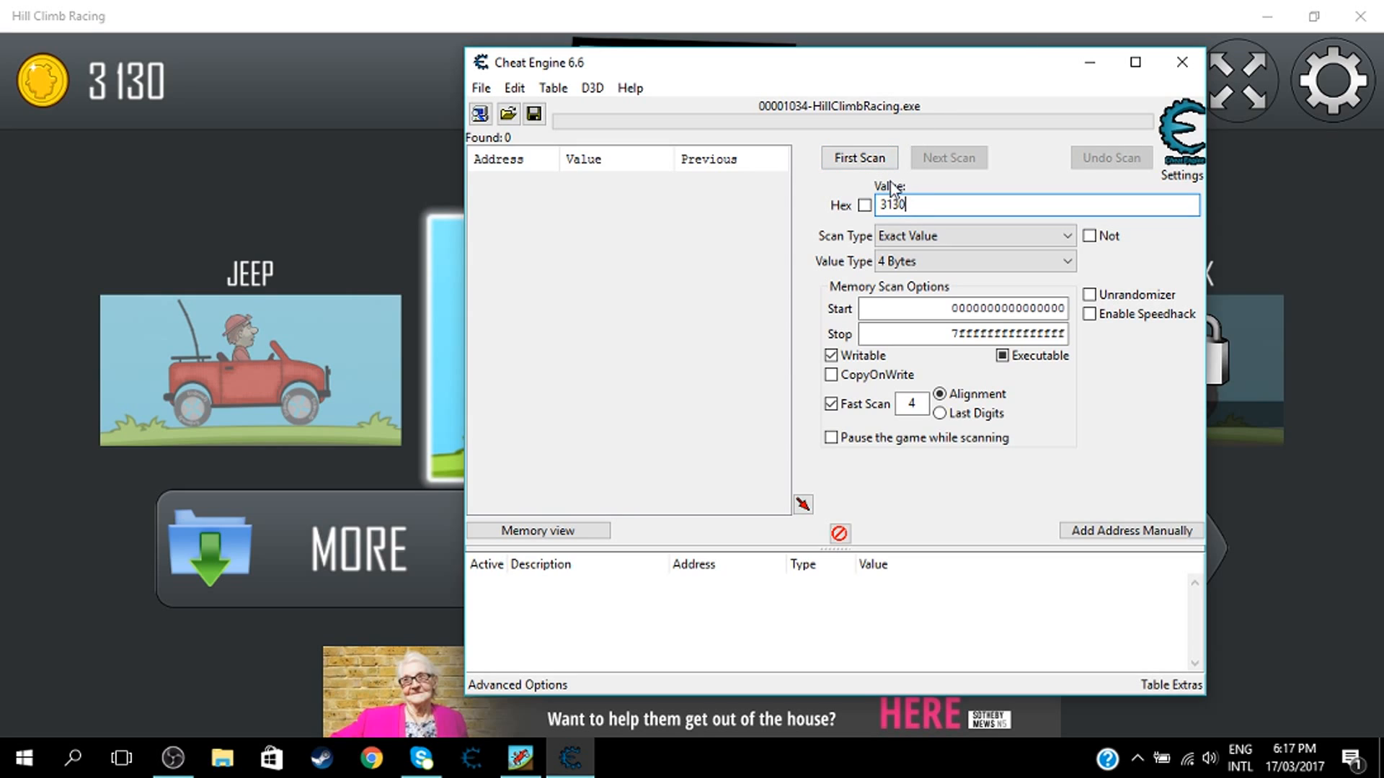
{"action": "left_click", "coordinate": [859, 158]}
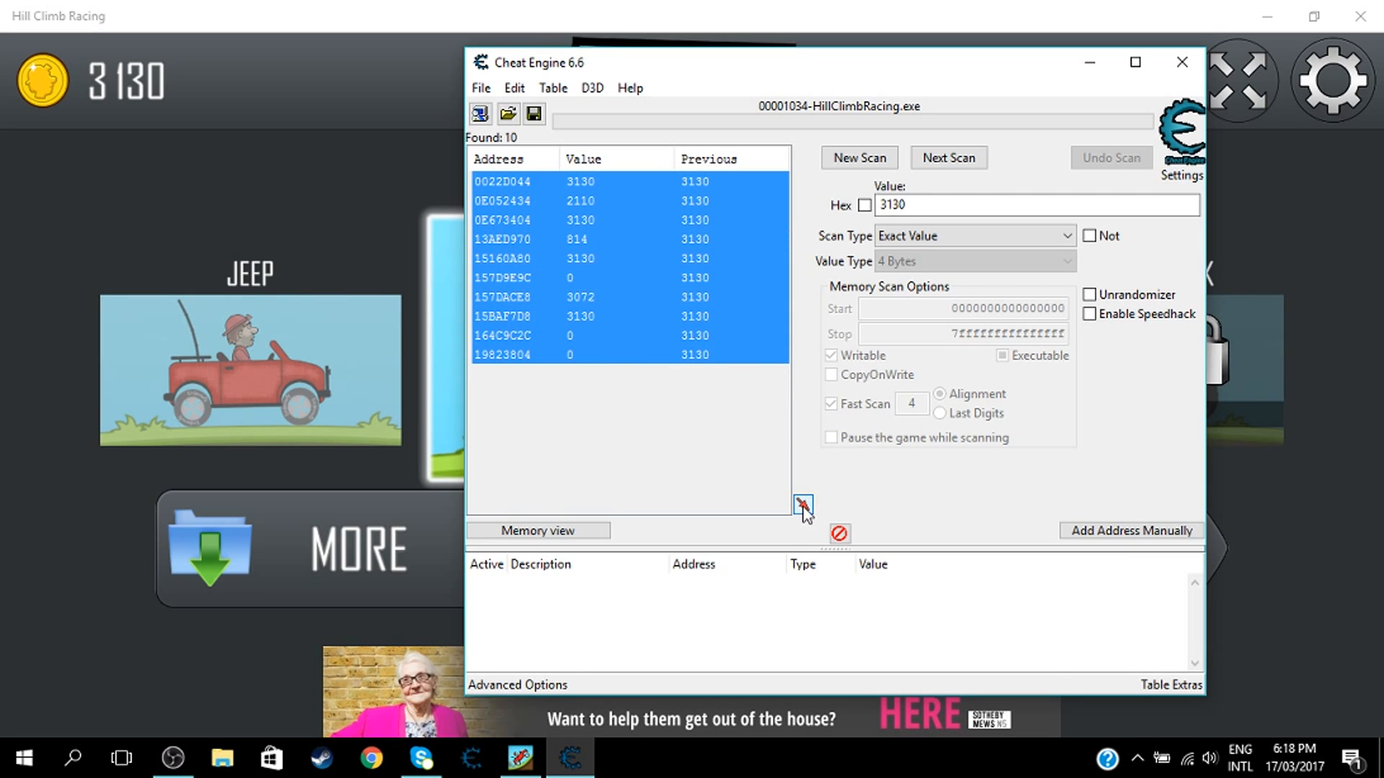
Add all ten found addresses to the table and change their value to 987654321
{"action": "left_click", "coordinate": [801, 504]}
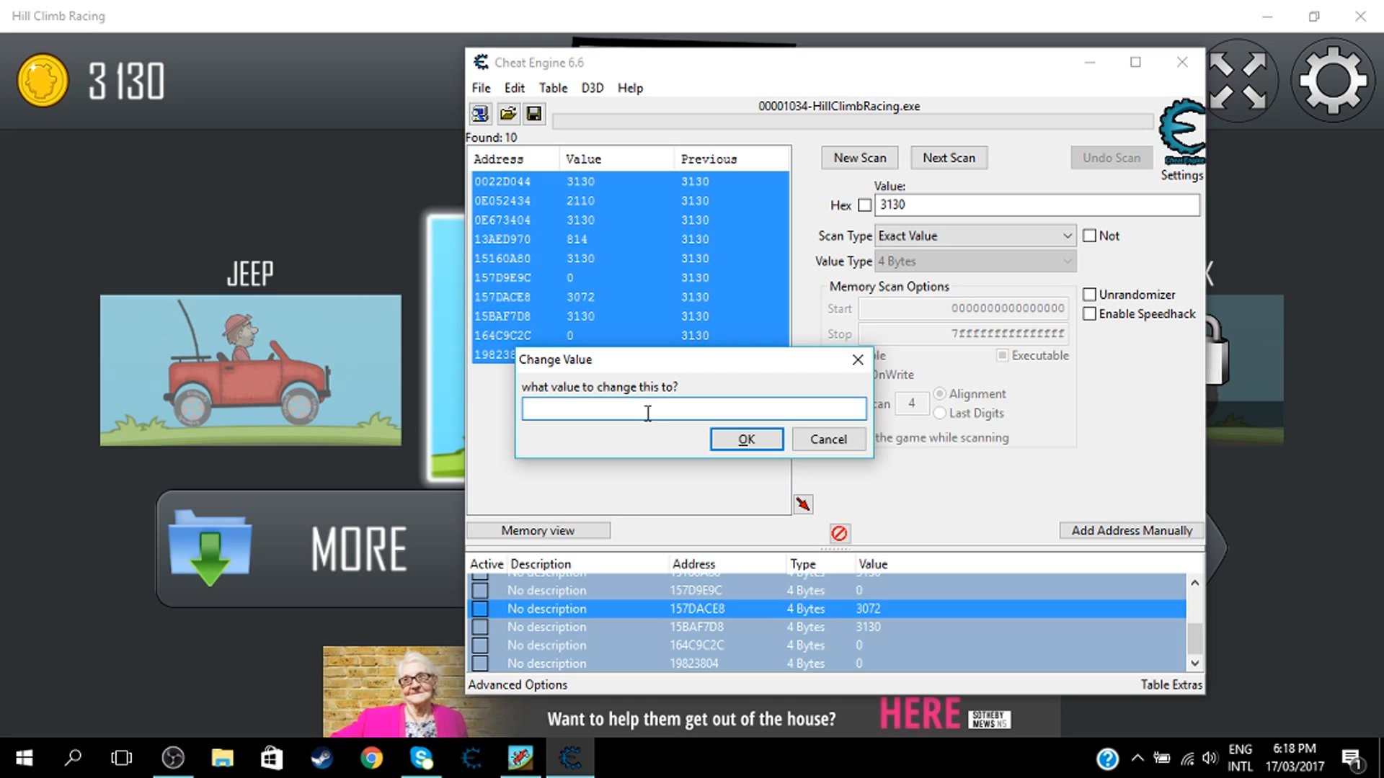
{"action": "type", "text": "987654321"}
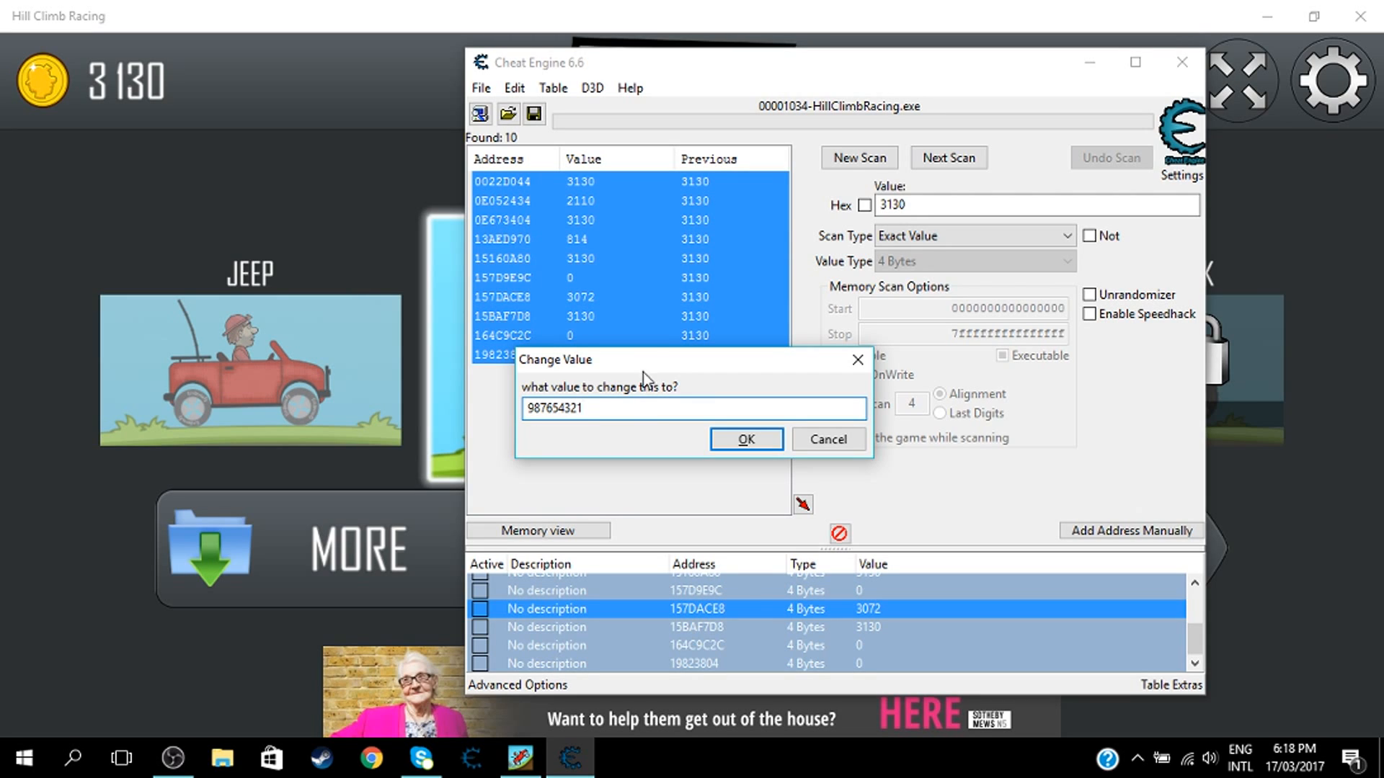
{"action": "left_click", "coordinate": [746, 438]}
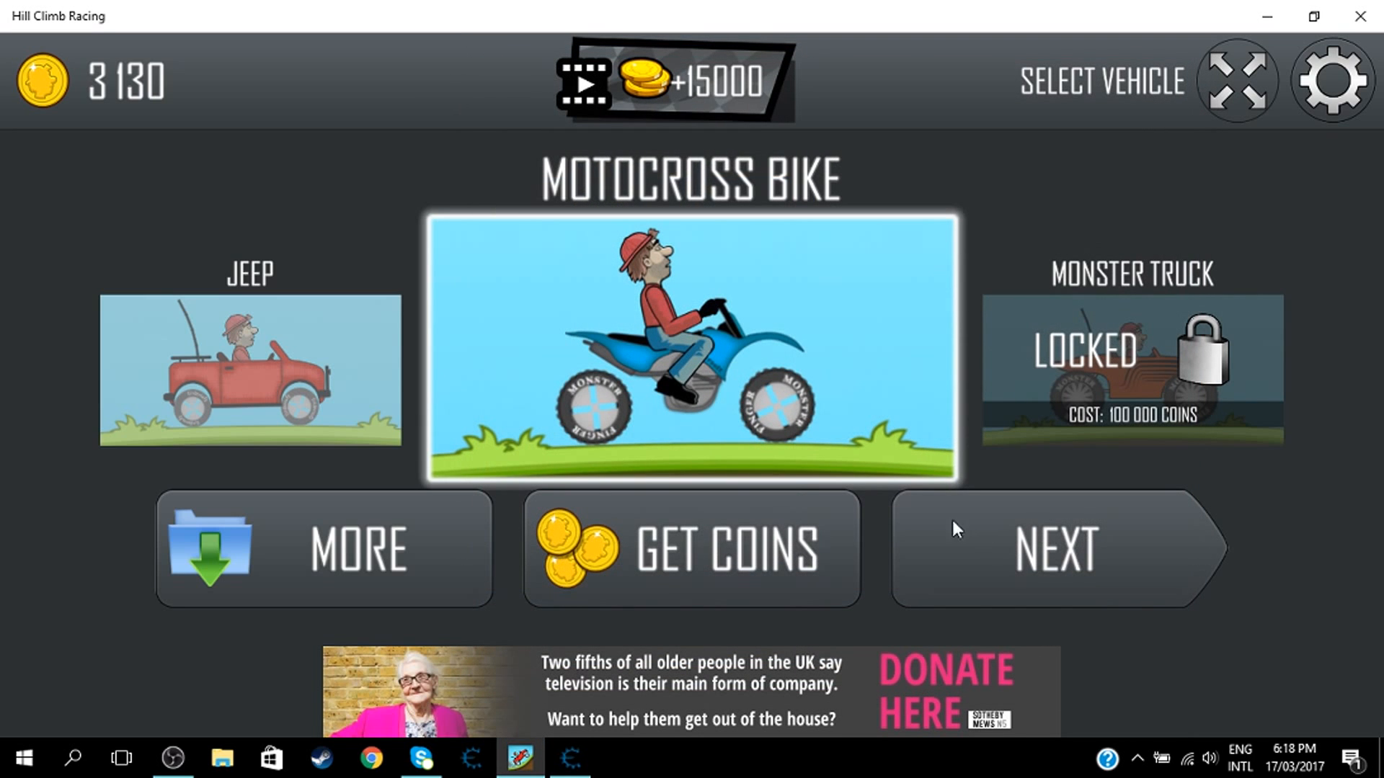
Select the Jeep and continue to the stage screen so coins show 987,654,321
{"action": "left_click", "coordinate": [248, 372]}
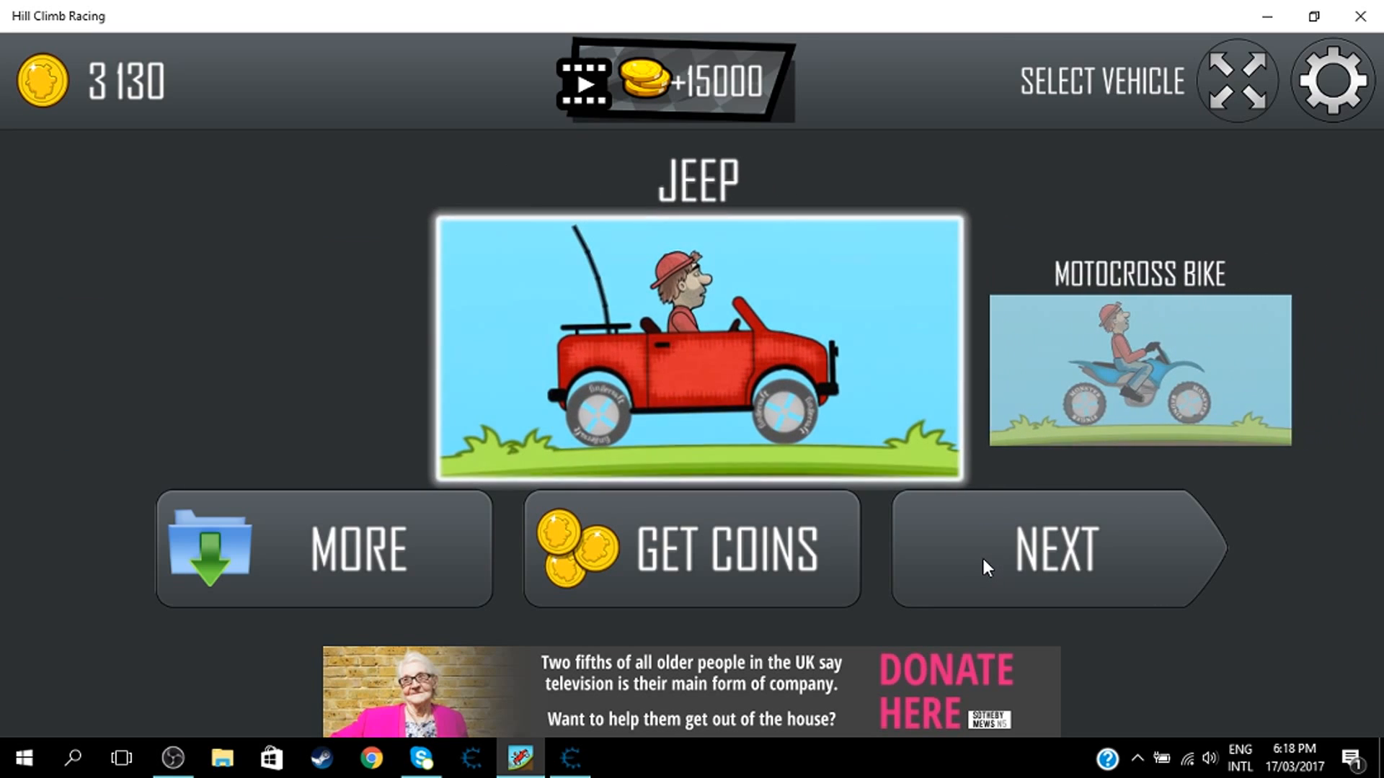
{"action": "left_click", "coordinate": [1058, 549]}
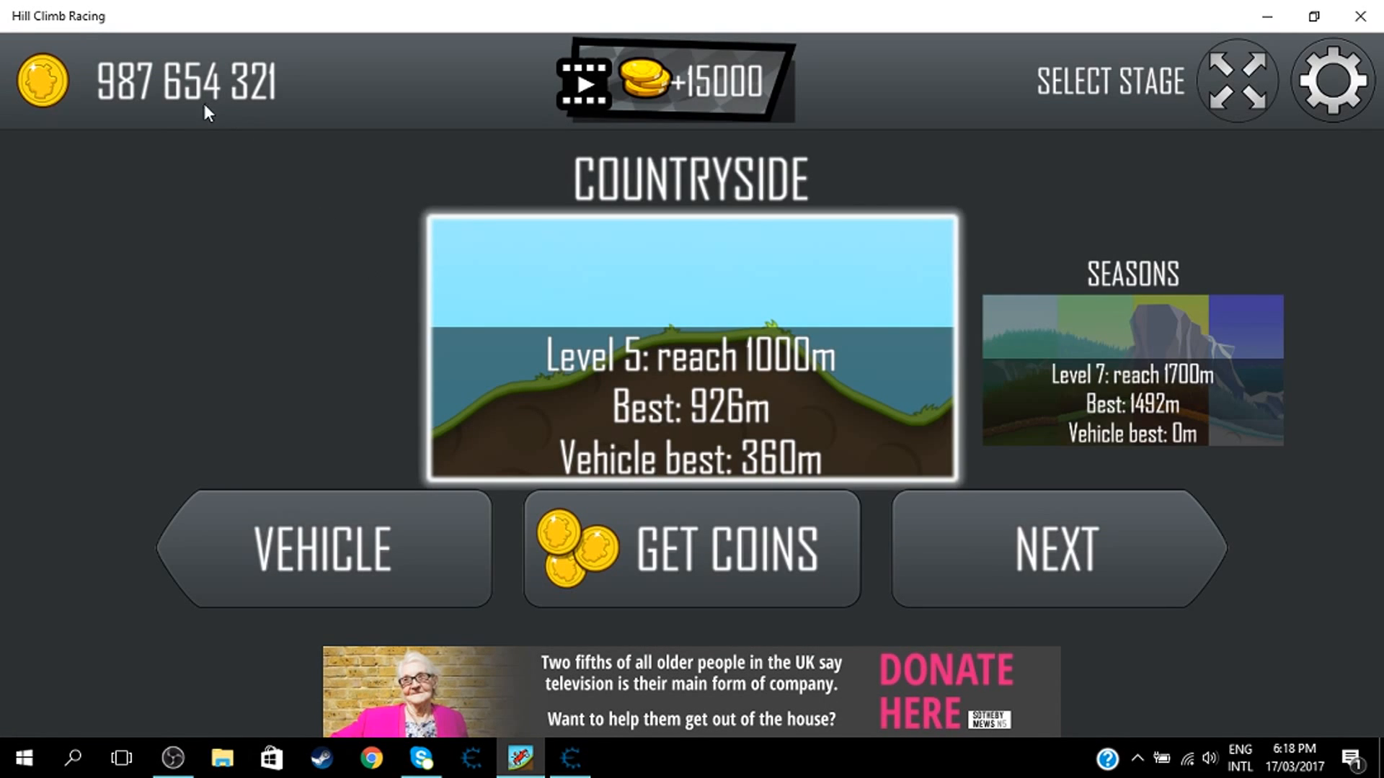
{"action": "mouse_move", "coordinate": [503, 741]}
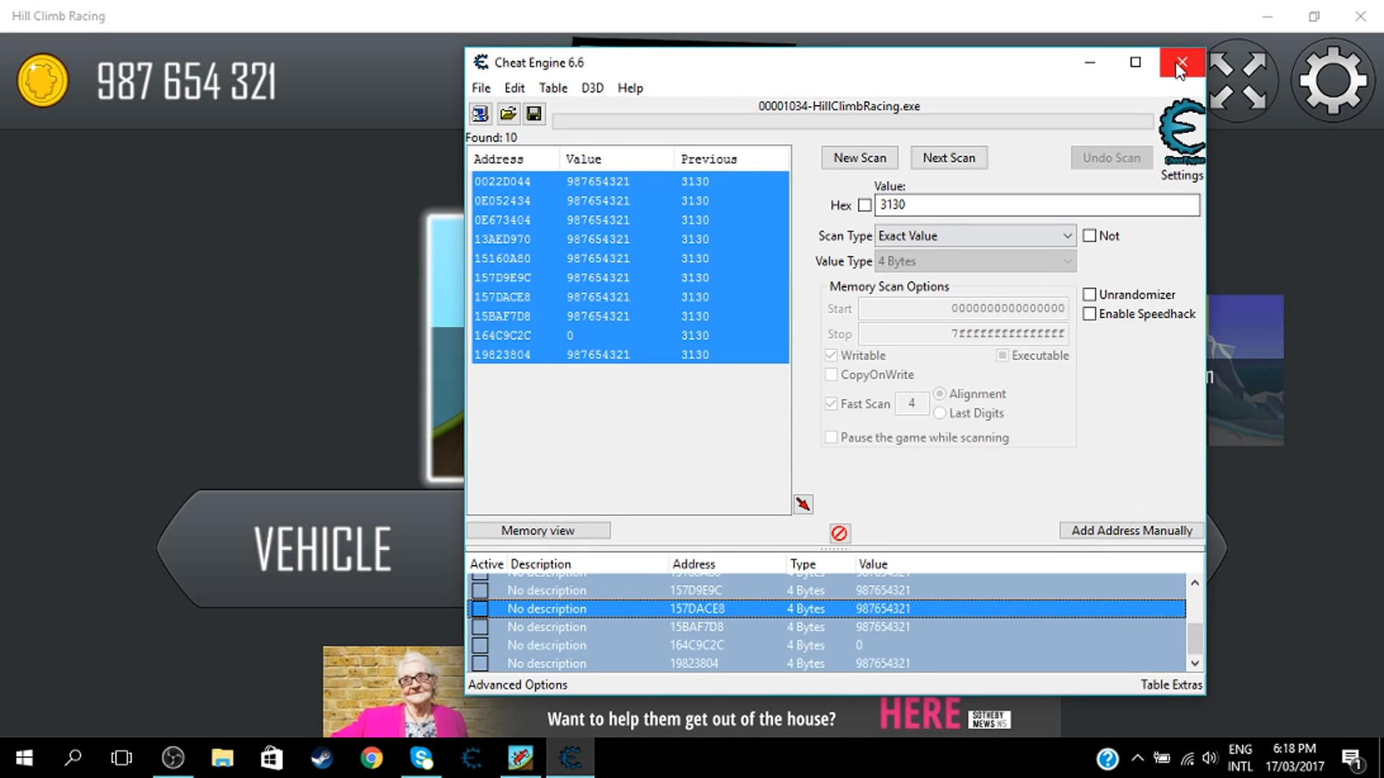
Unlock the Monster Truck for 100,000 coins
{"action": "left_click", "coordinate": [1179, 62]}
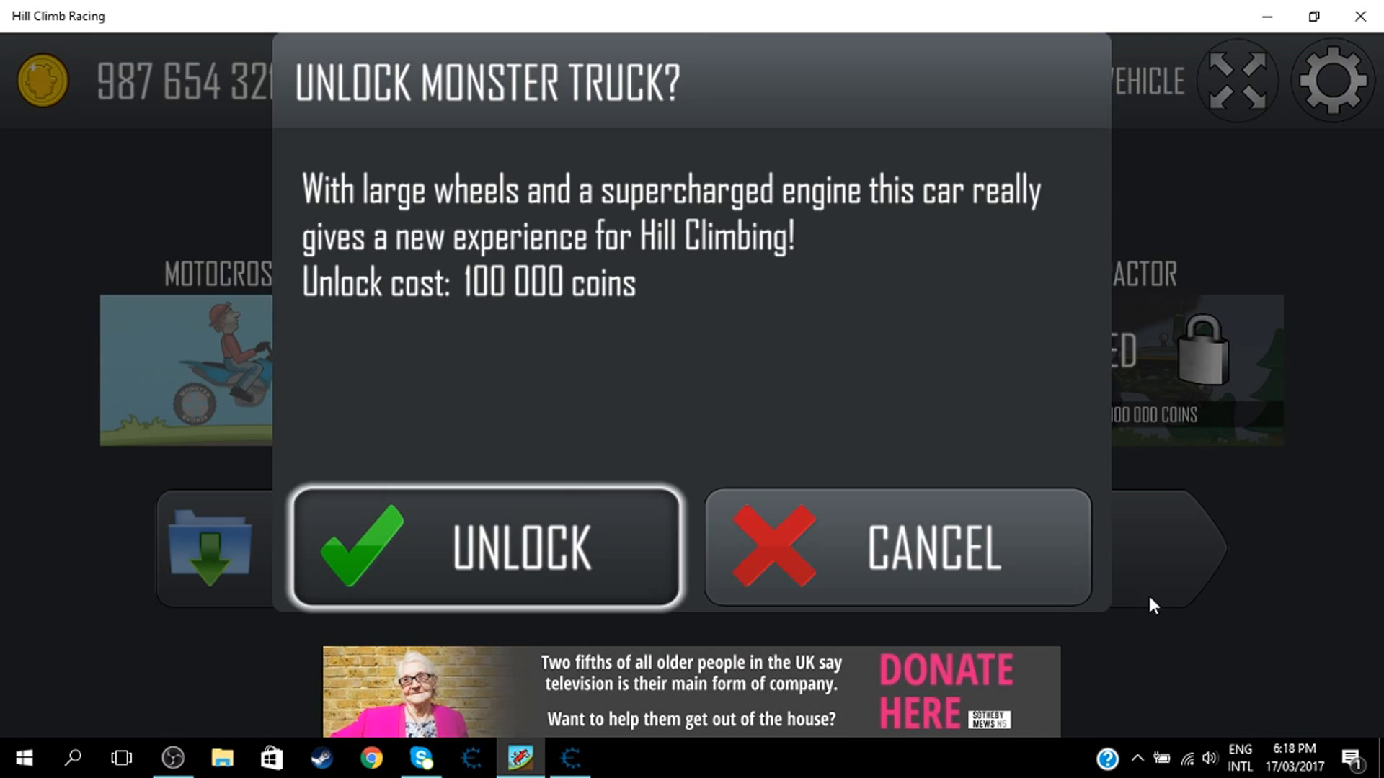
{"action": "left_click", "coordinate": [484, 547]}
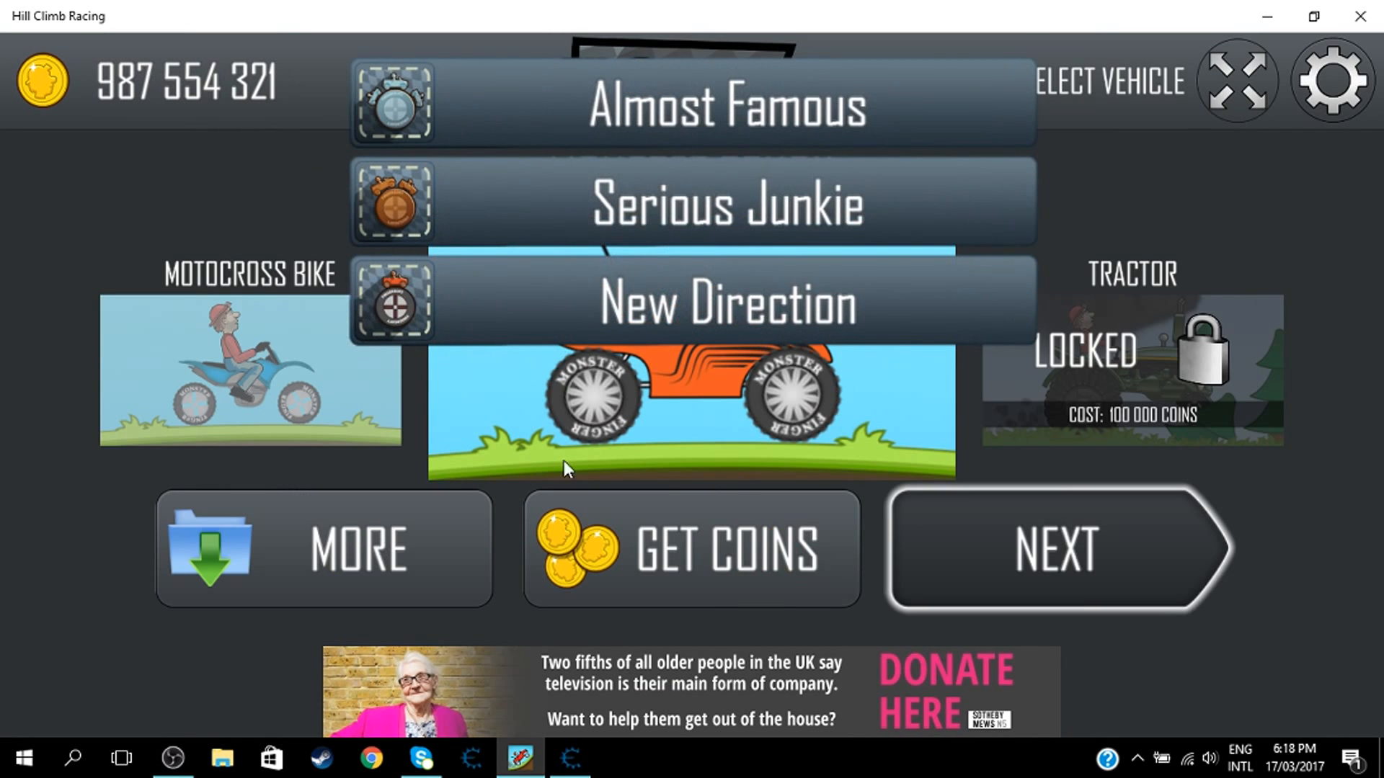
Close Cheat Engine without saving the cheat table
{"action": "left_click", "coordinate": [571, 758]}
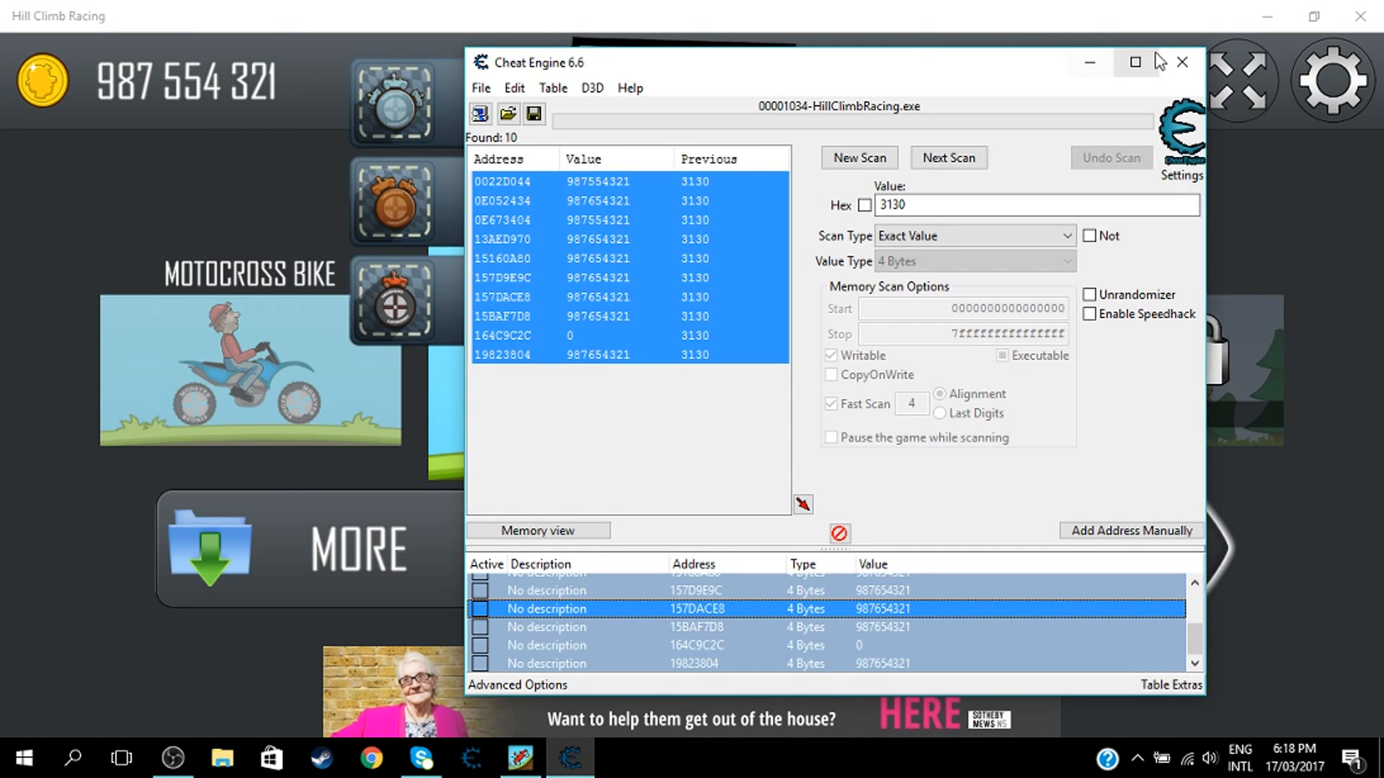
{"action": "left_click", "coordinate": [1181, 62]}
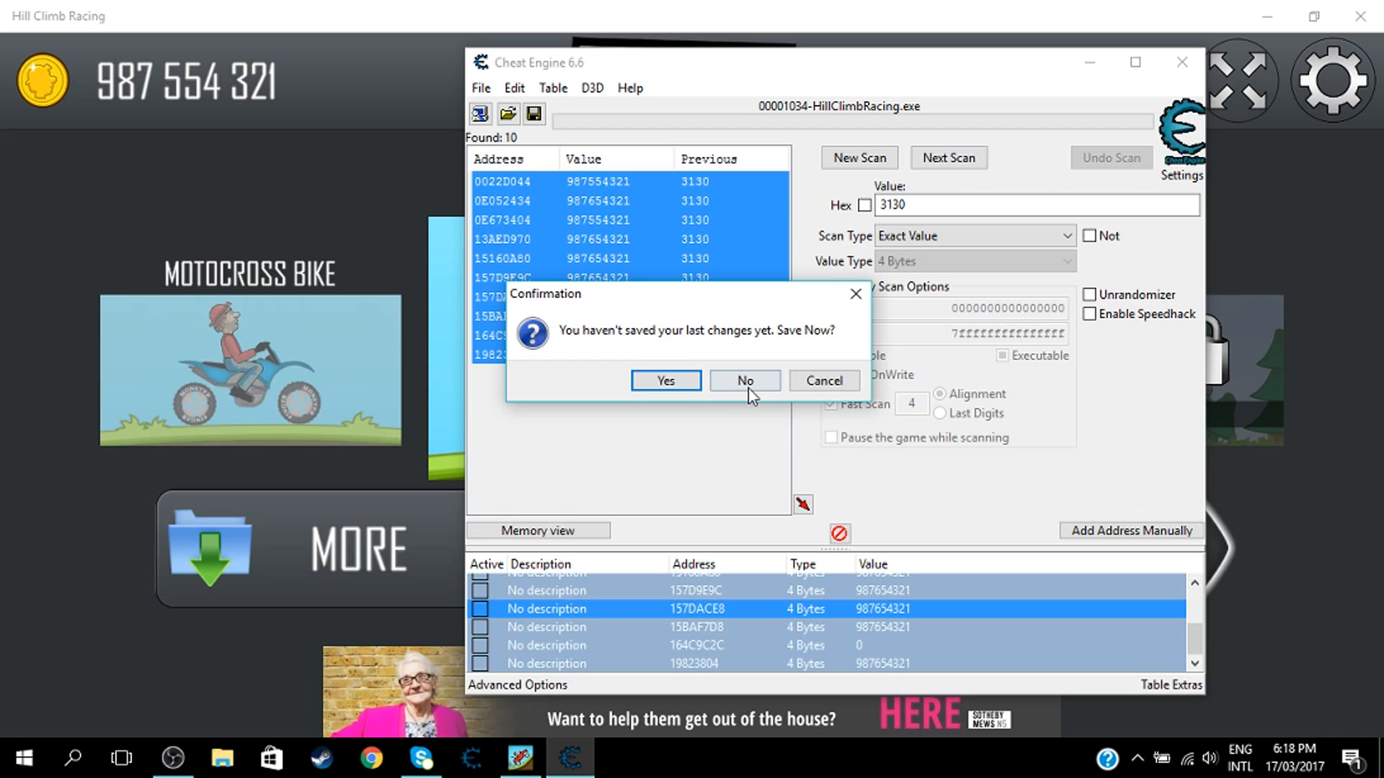
{"action": "left_click", "coordinate": [743, 381]}
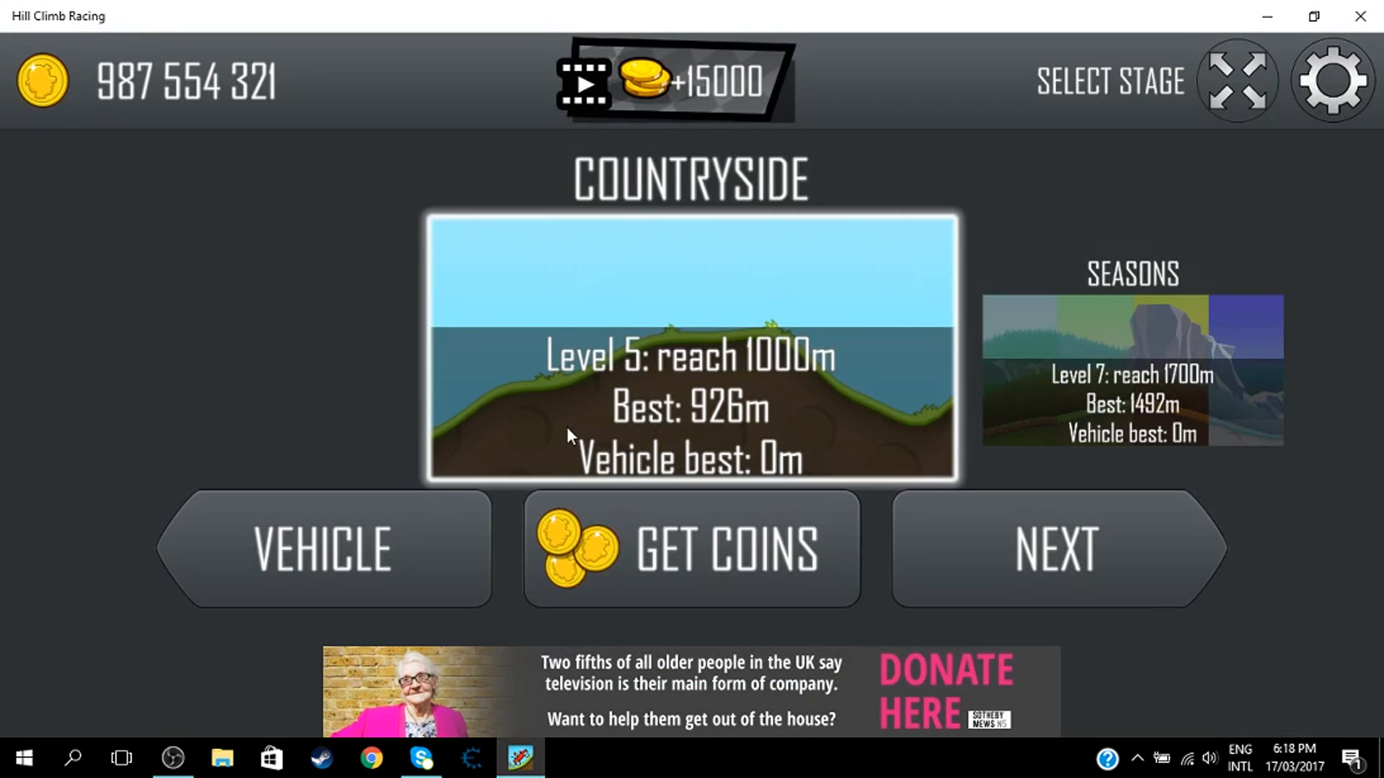